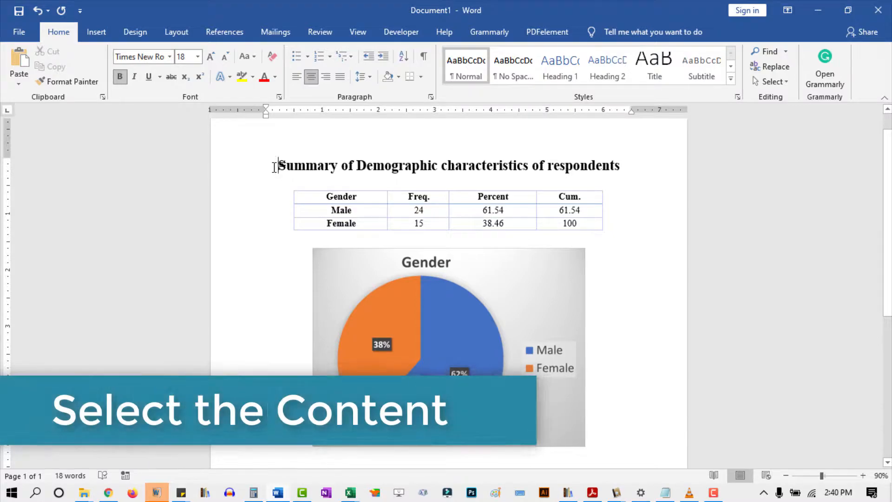
Select the heading, Gender table and pie chart together with Ctrl+A
key(ctrl+a)
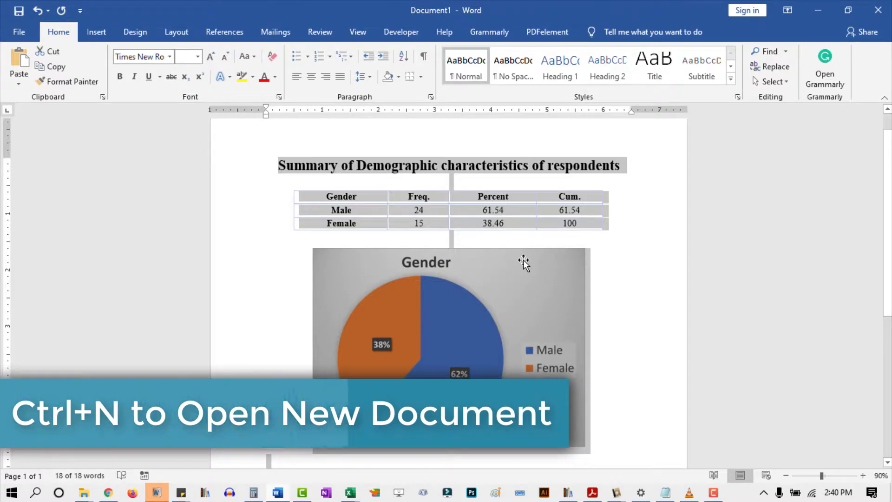
Create a new blank document and show the Home tab's Paste dropdown options
key(ctrl+n)
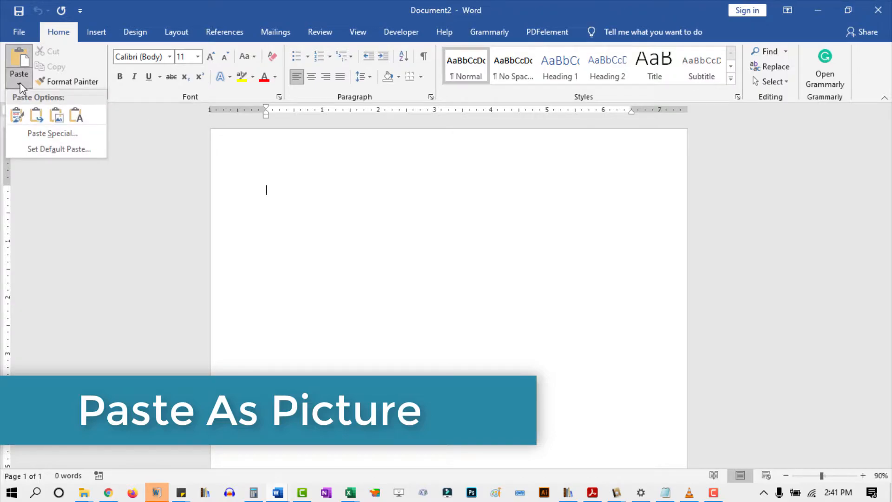
mouse_move(56, 116)
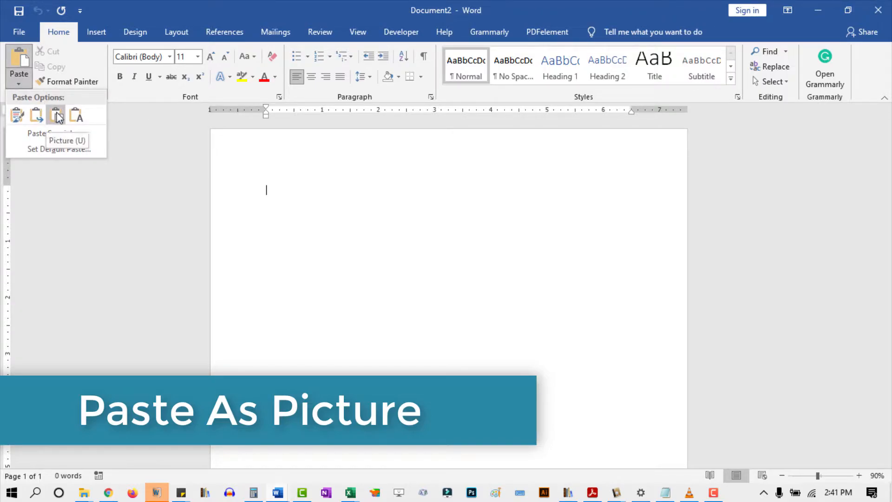
click(56, 114)
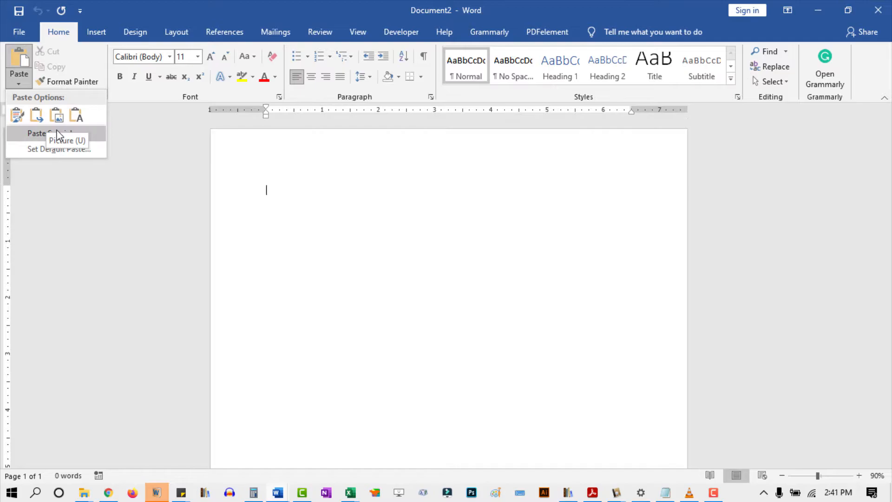
mouse_move(51, 133)
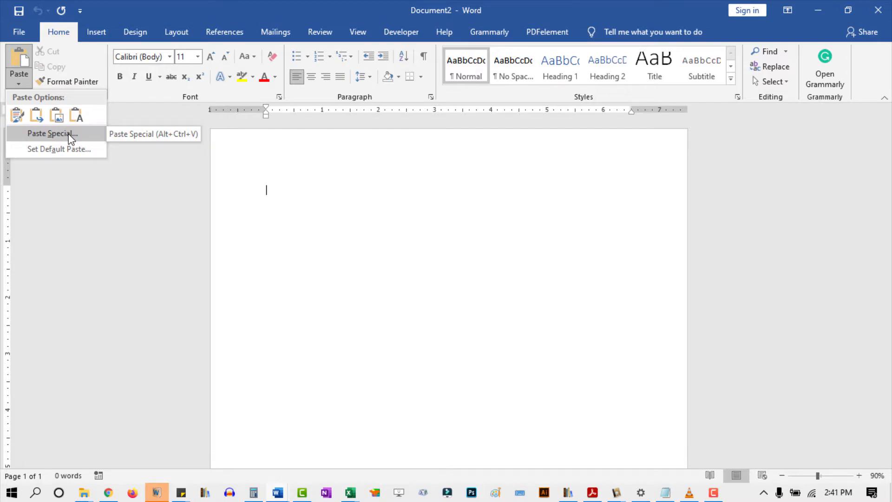
mouse_move(78, 140)
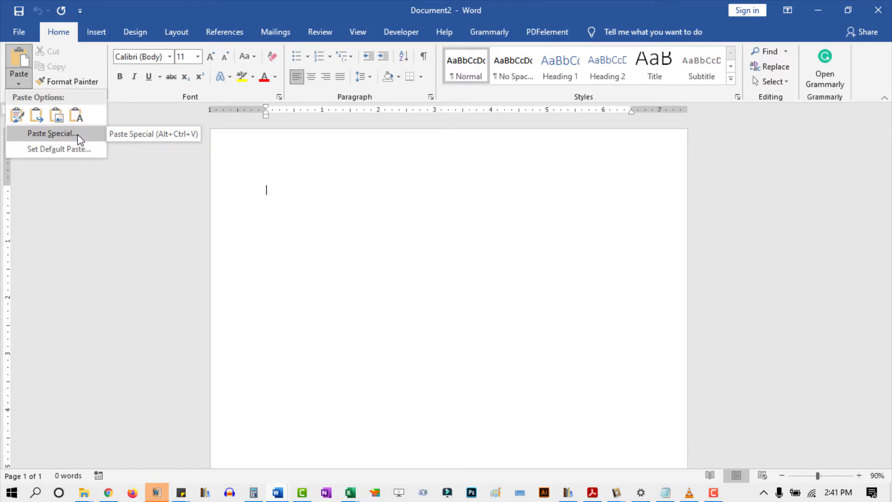
Paste Special the copied content as Picture (Enhanced Metafile)
click(50, 133)
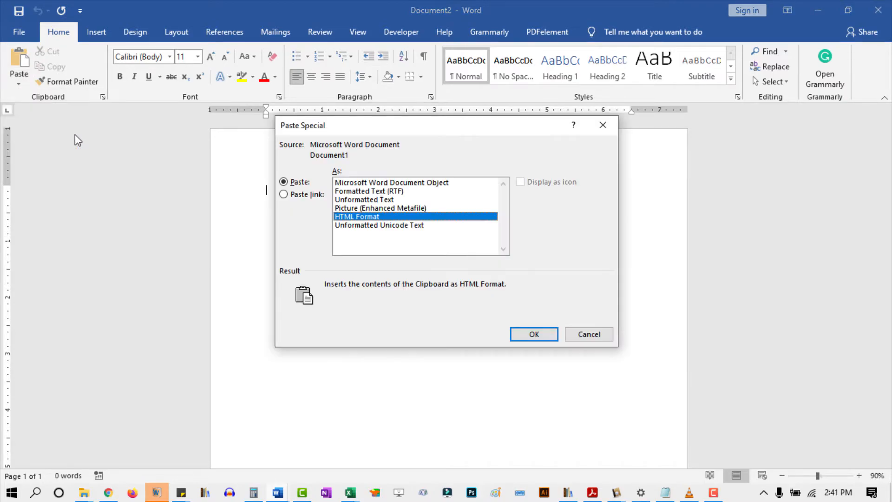
mouse_move(535, 274)
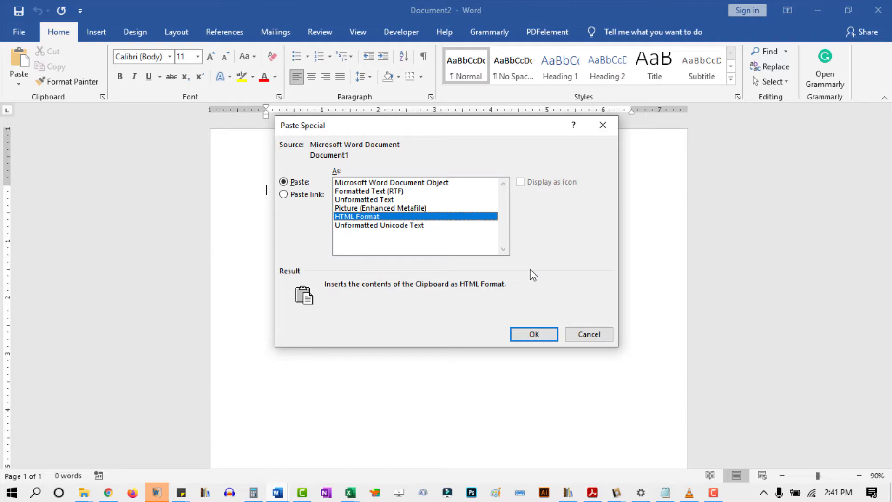
mouse_move(436, 219)
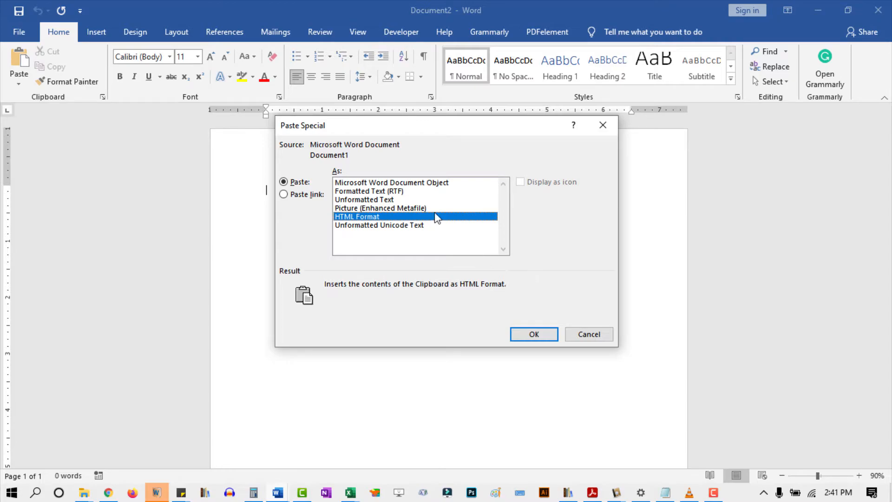
click(380, 208)
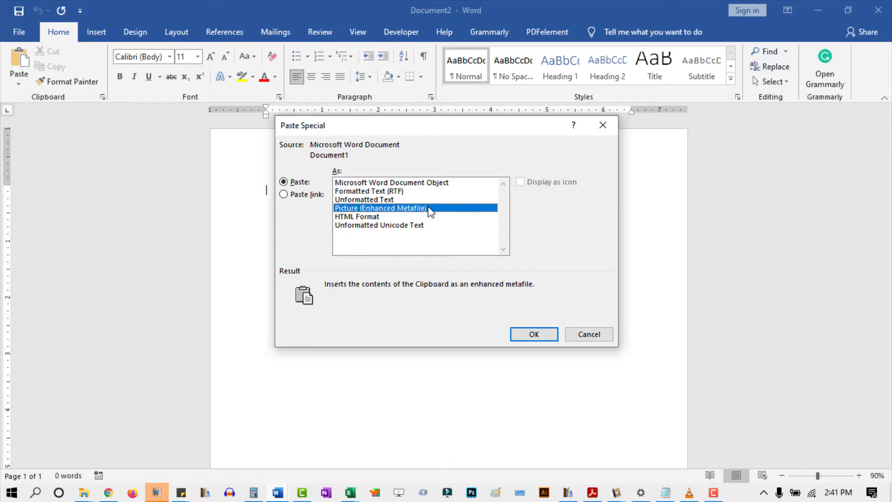
mouse_move(533, 334)
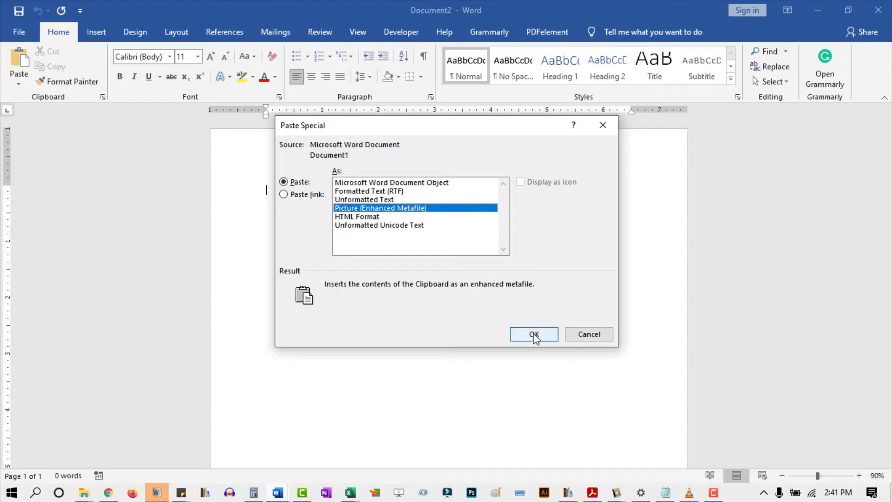
click(533, 334)
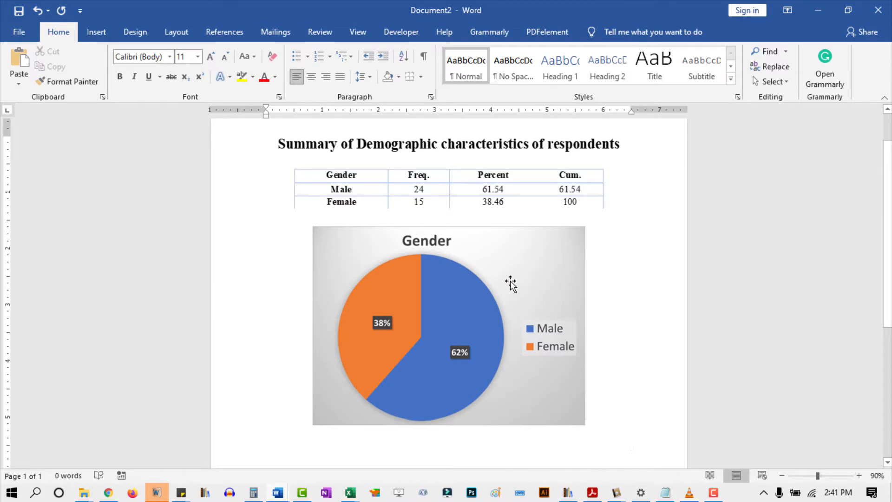
Choose Save as Picture from the pasted picture's right-click menu
click(498, 286)
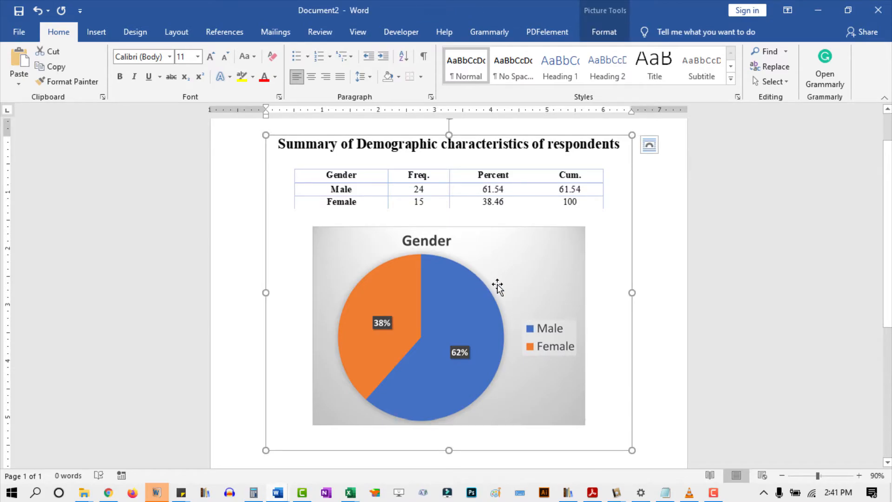
right_click(472, 250)
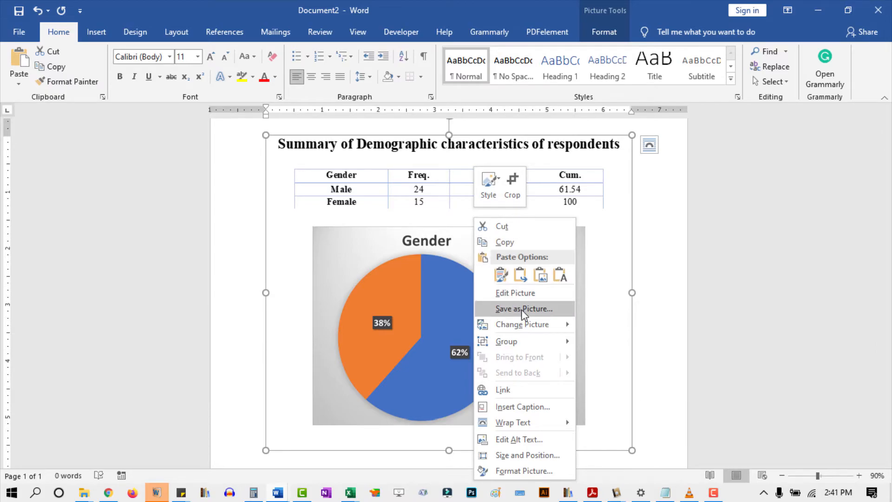
click(523, 309)
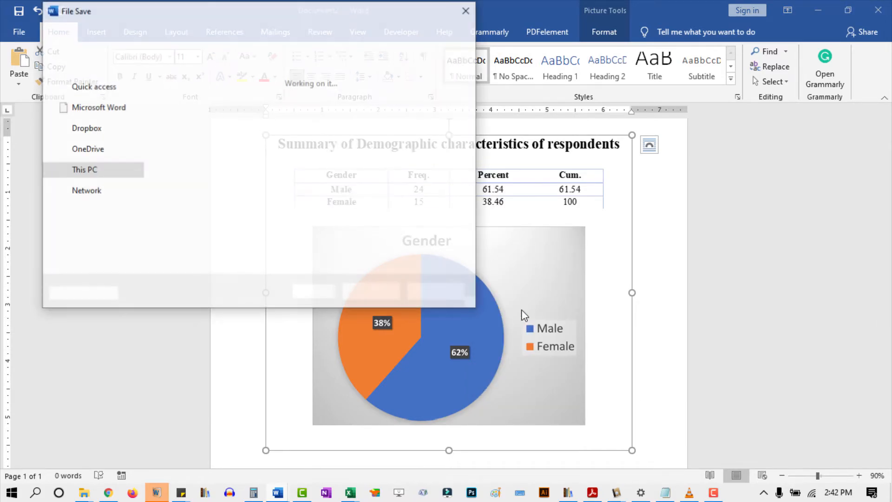
Name the file 'pic', set the type to JPEG, choose Desktop, and save
click(84, 169)
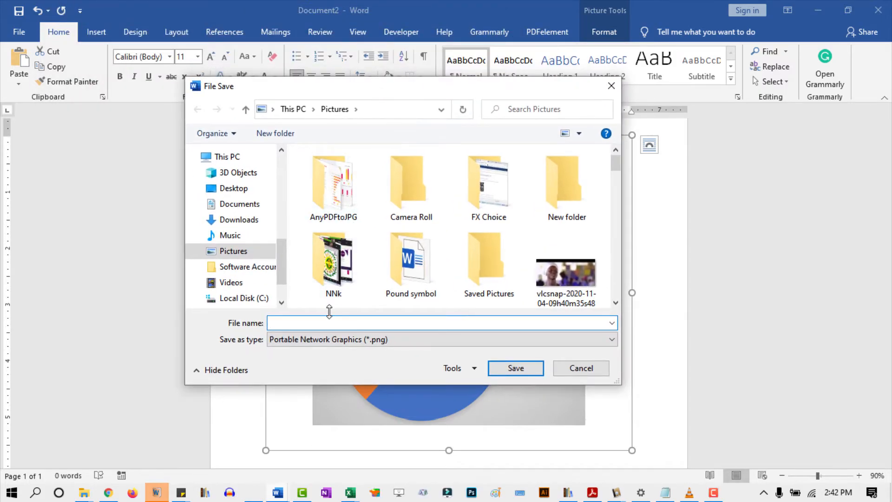
text(pi)
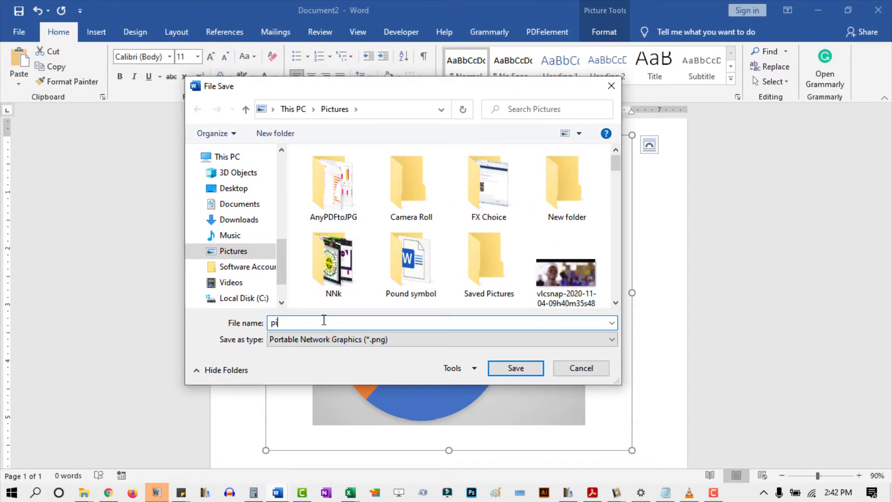
text(c)
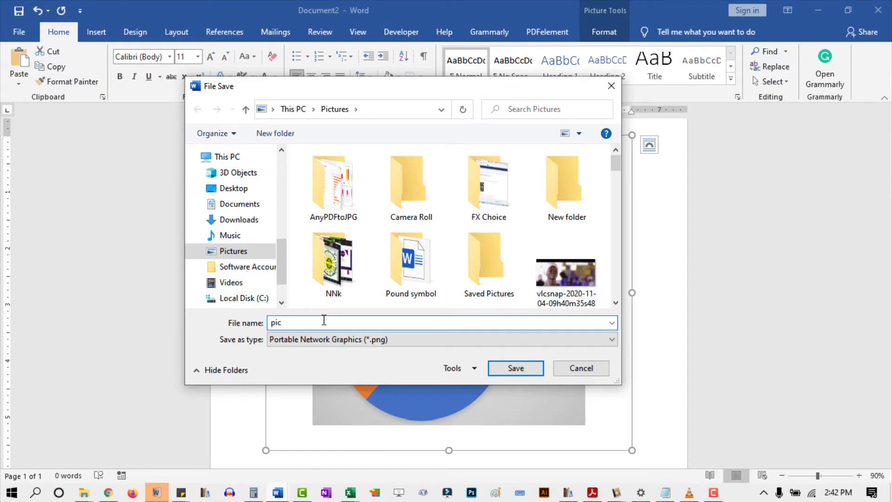
click(610, 339)
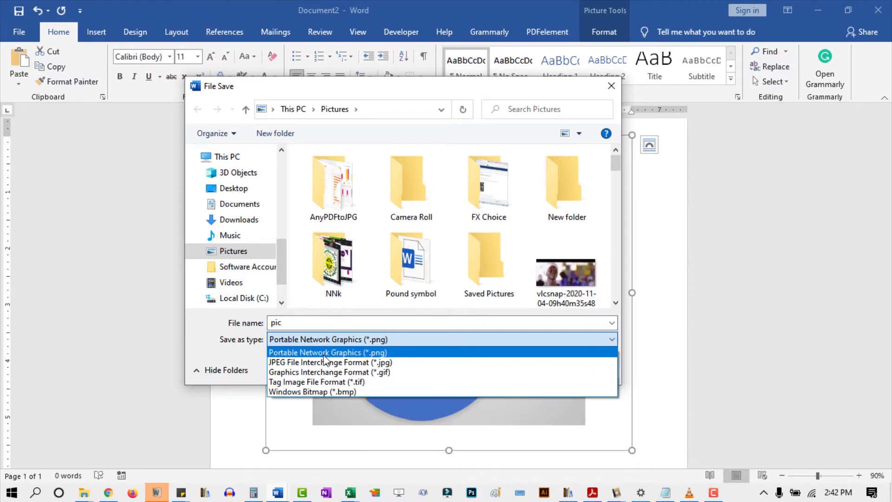
click(332, 362)
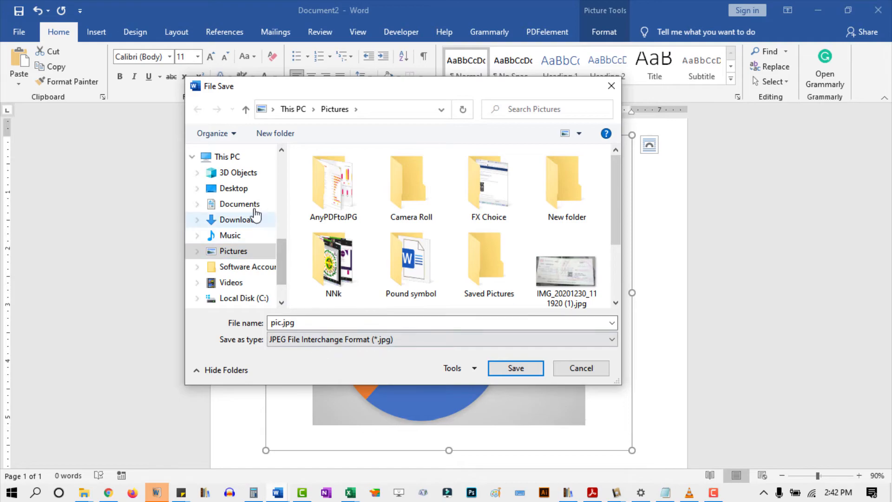
click(234, 188)
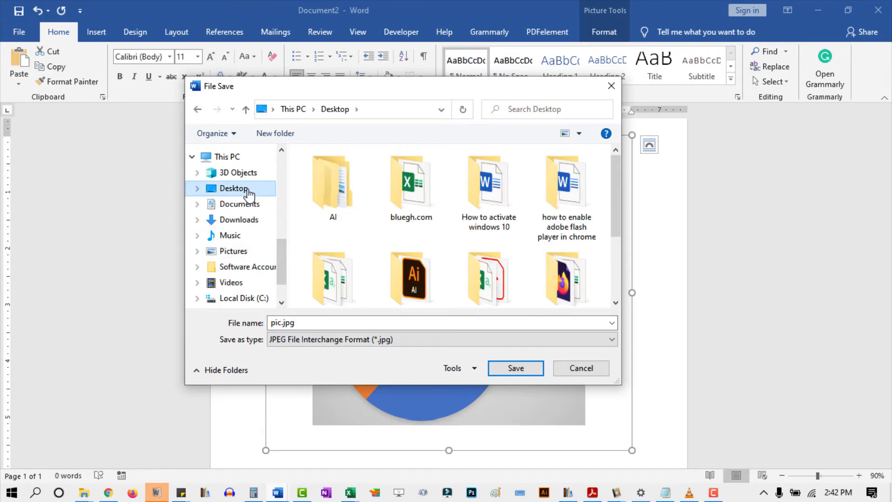
mouse_move(458, 368)
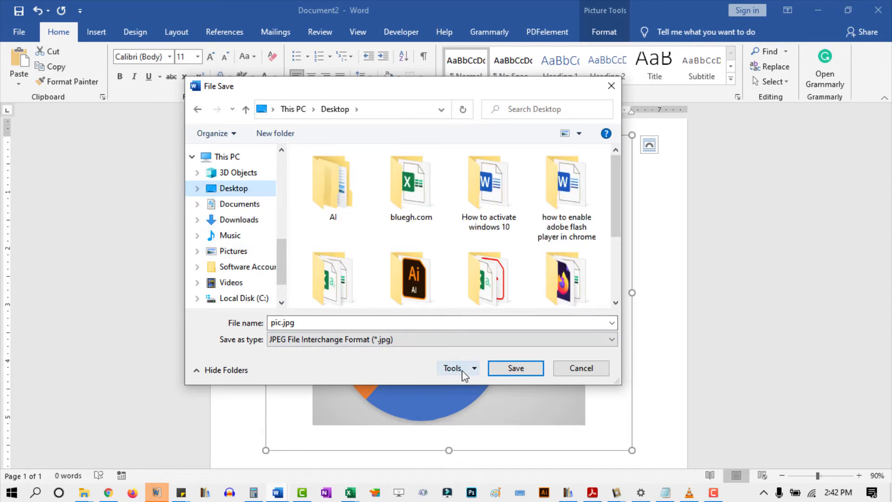
mouse_move(489, 391)
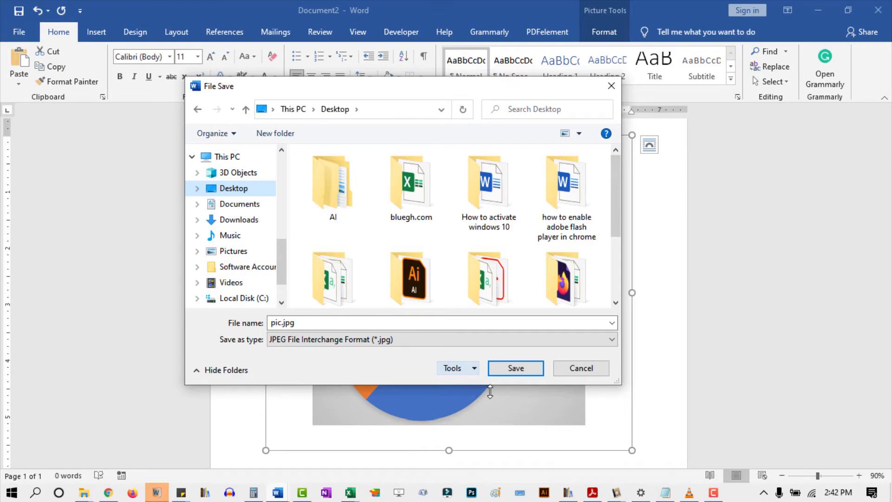
click(514, 367)
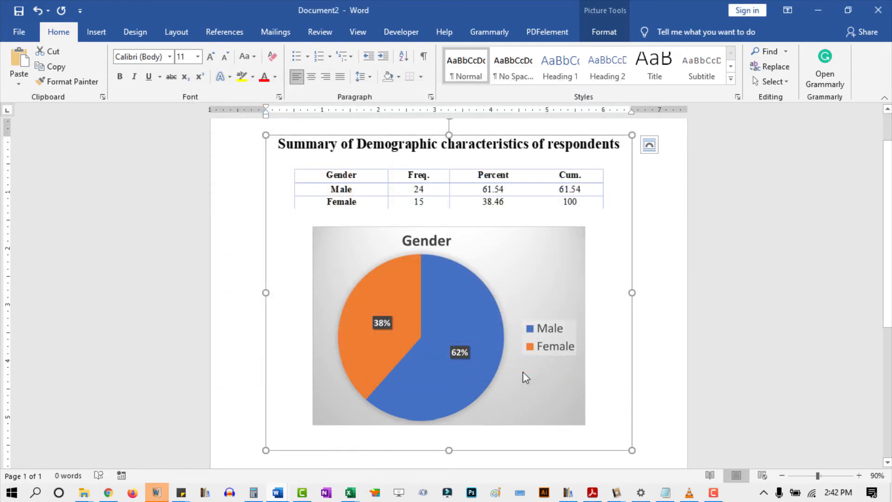